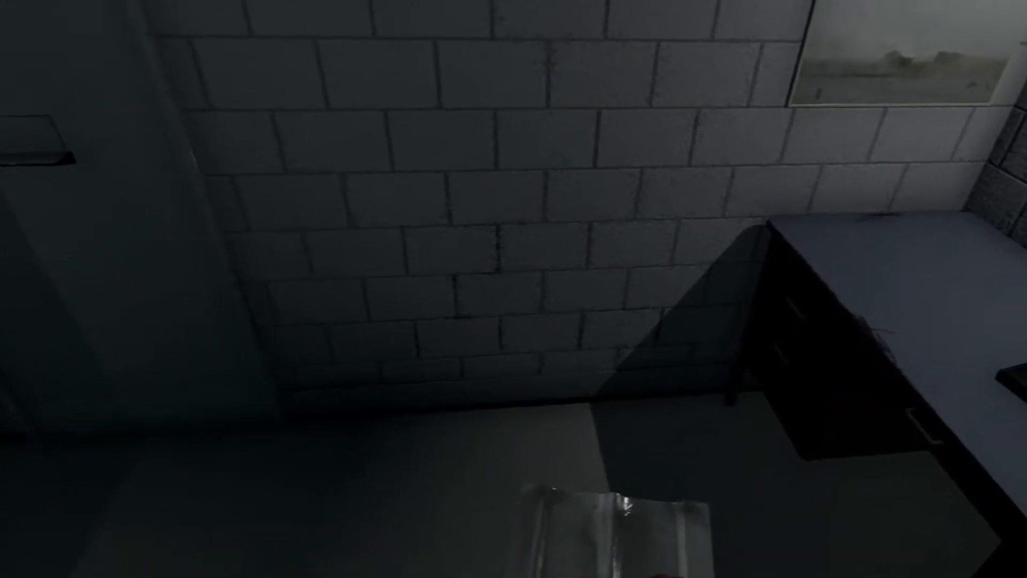
pyautogui.moveTo(513, 289)
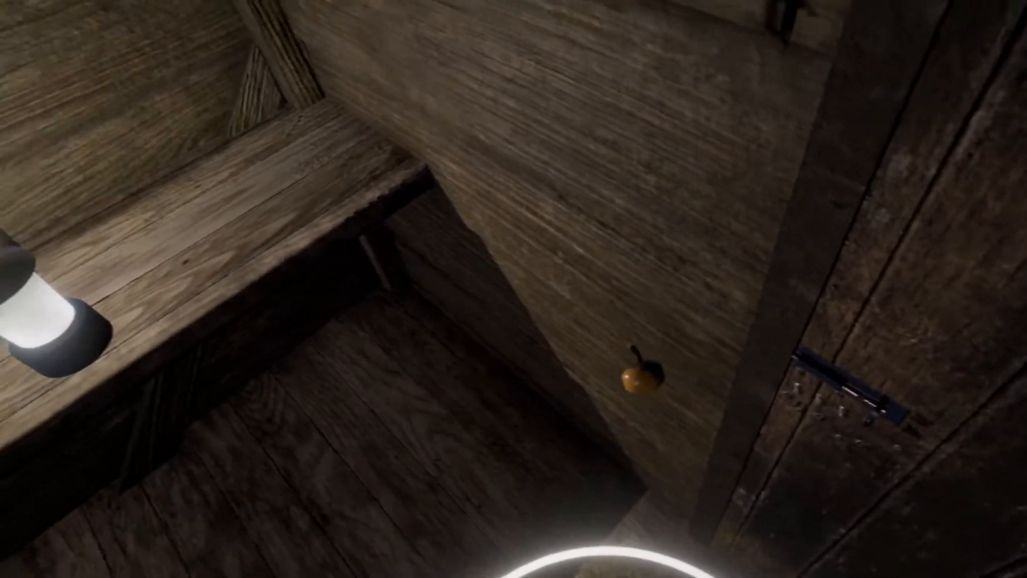
pyautogui.moveTo(514, 288)
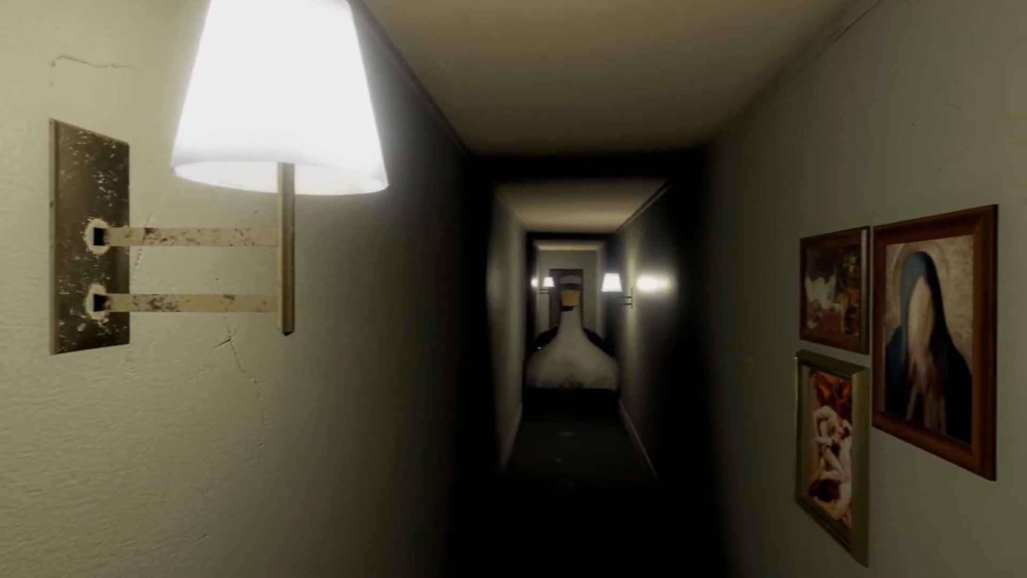
pyautogui.moveTo(514, 289)
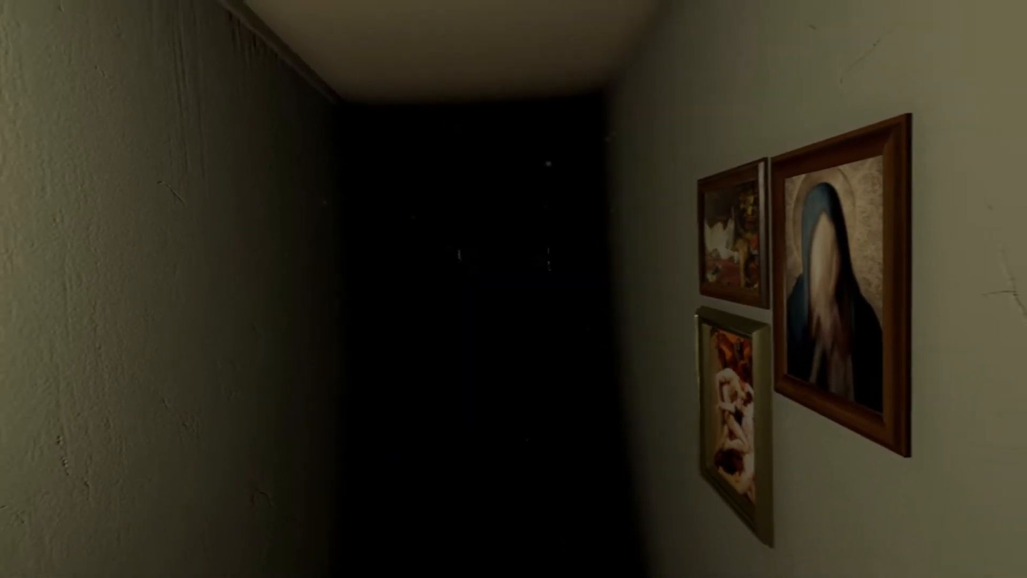